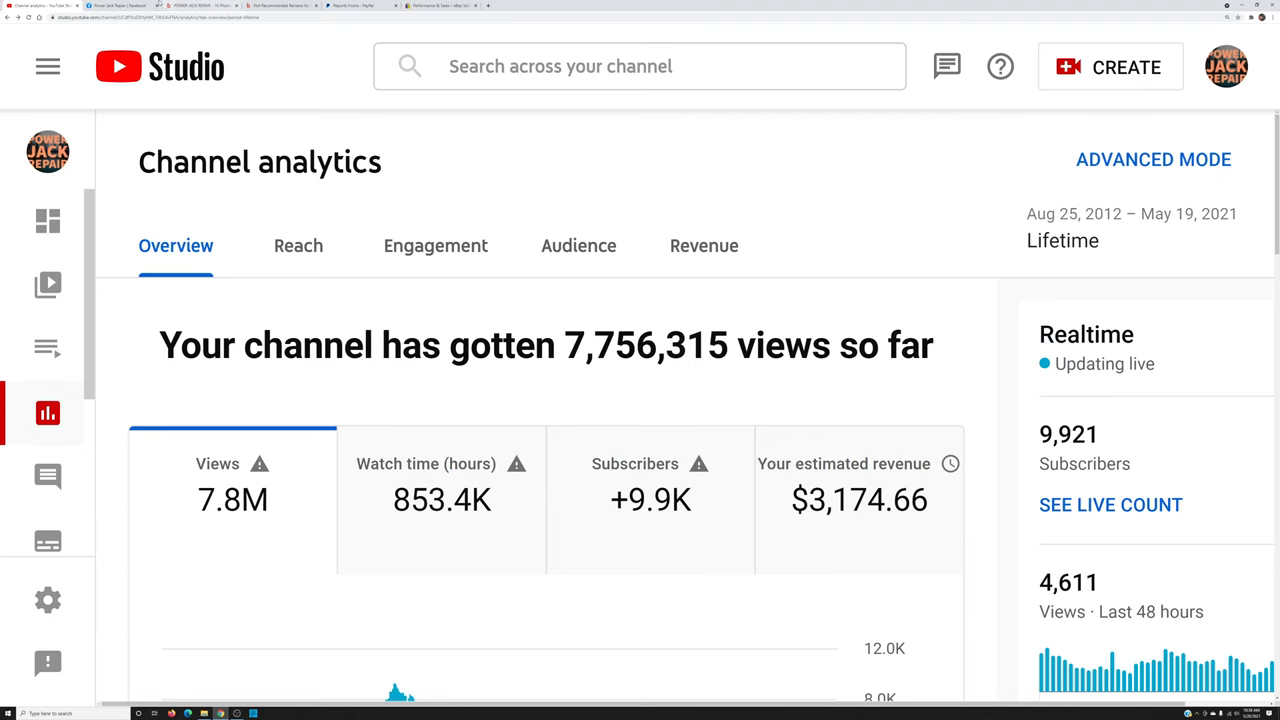
Switch from YouTube Studio analytics to the Power Jack Repair Facebook page
{"action": "left_click", "coordinate": [120, 6]}
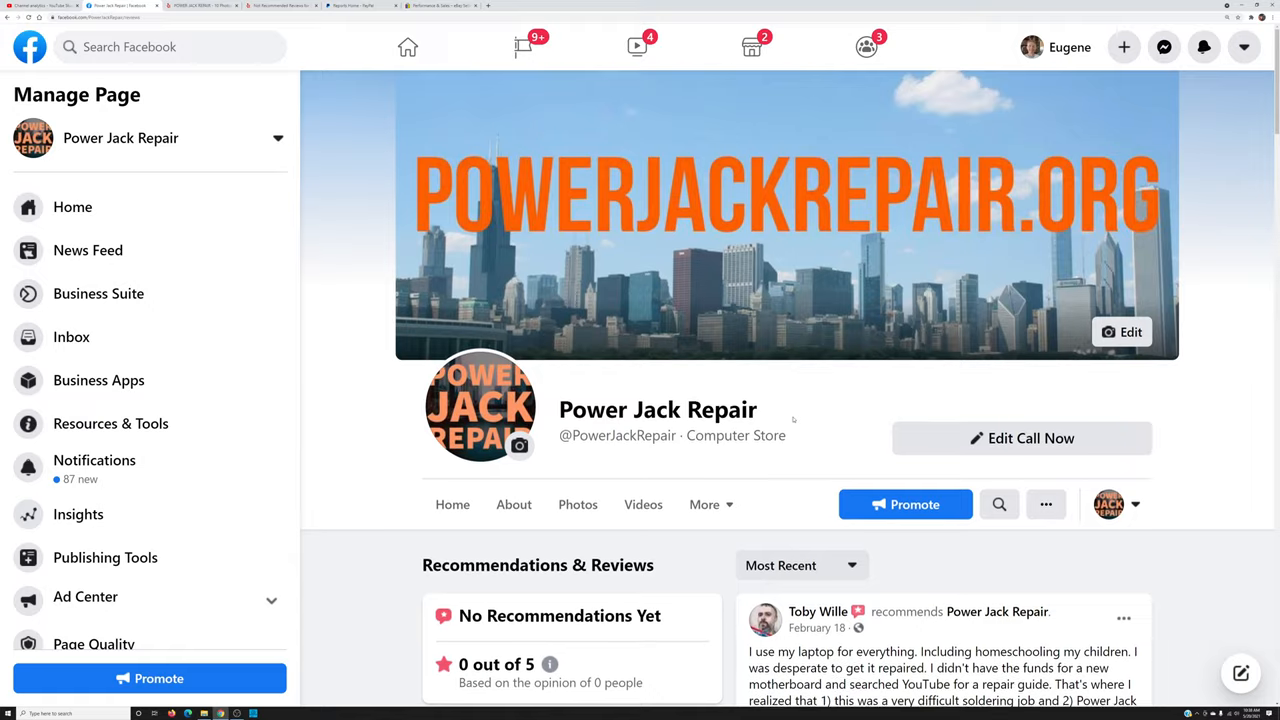
Scroll through the first stretch of customer recommendations on the Facebook Reviews feed
{"action": "scroll", "scroll_direction": "down", "scroll_amount": 3}
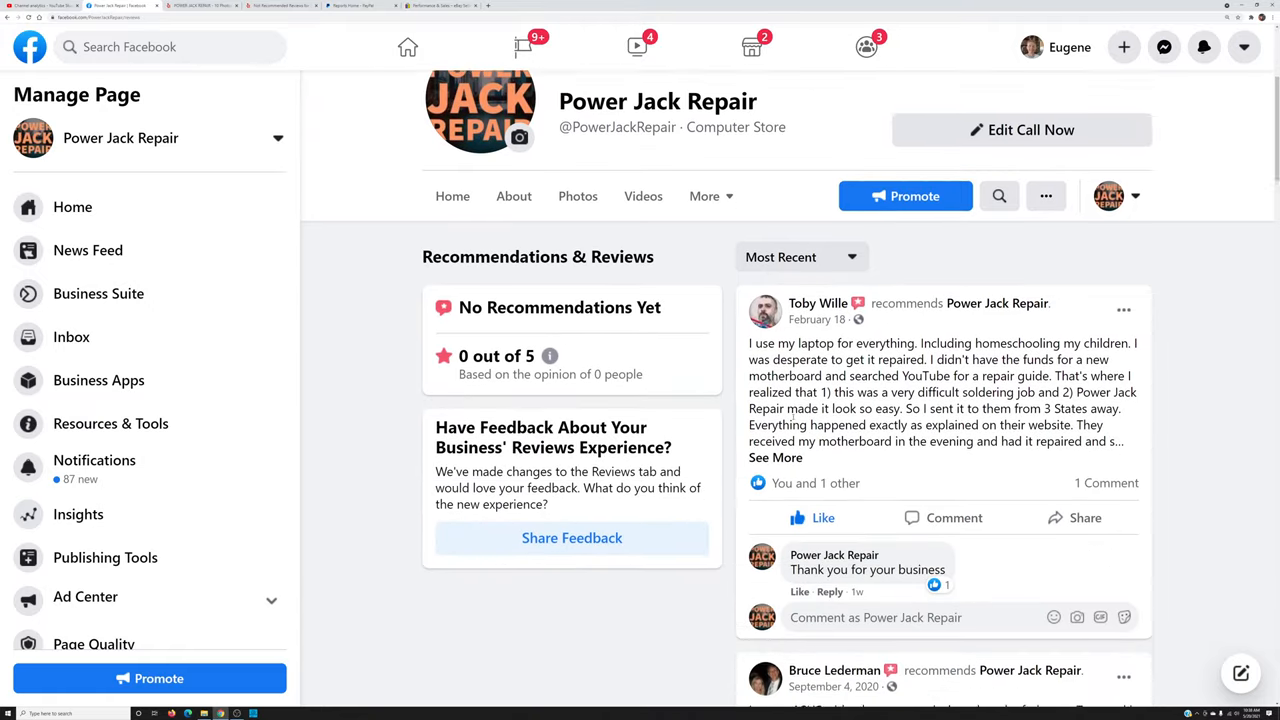
{"action": "scroll", "scroll_direction": "down", "scroll_amount": 3}
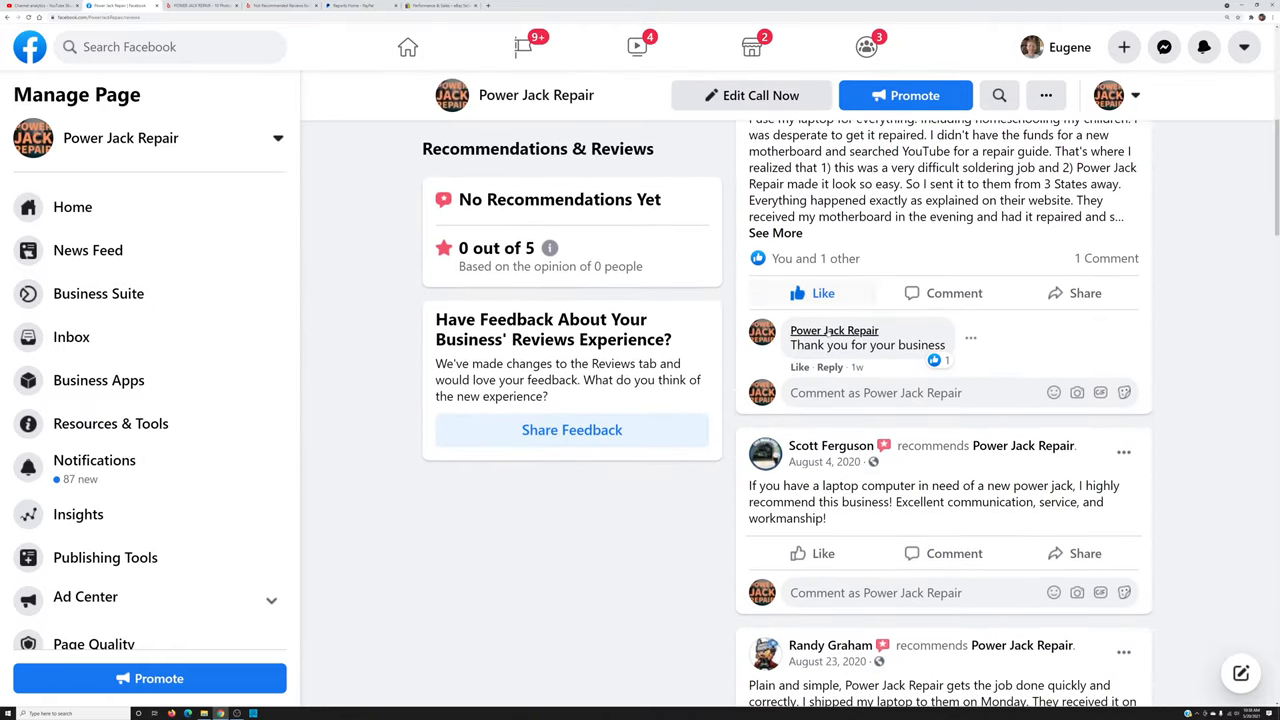
{"action": "scroll", "scroll_direction": "down", "scroll_amount": 3}
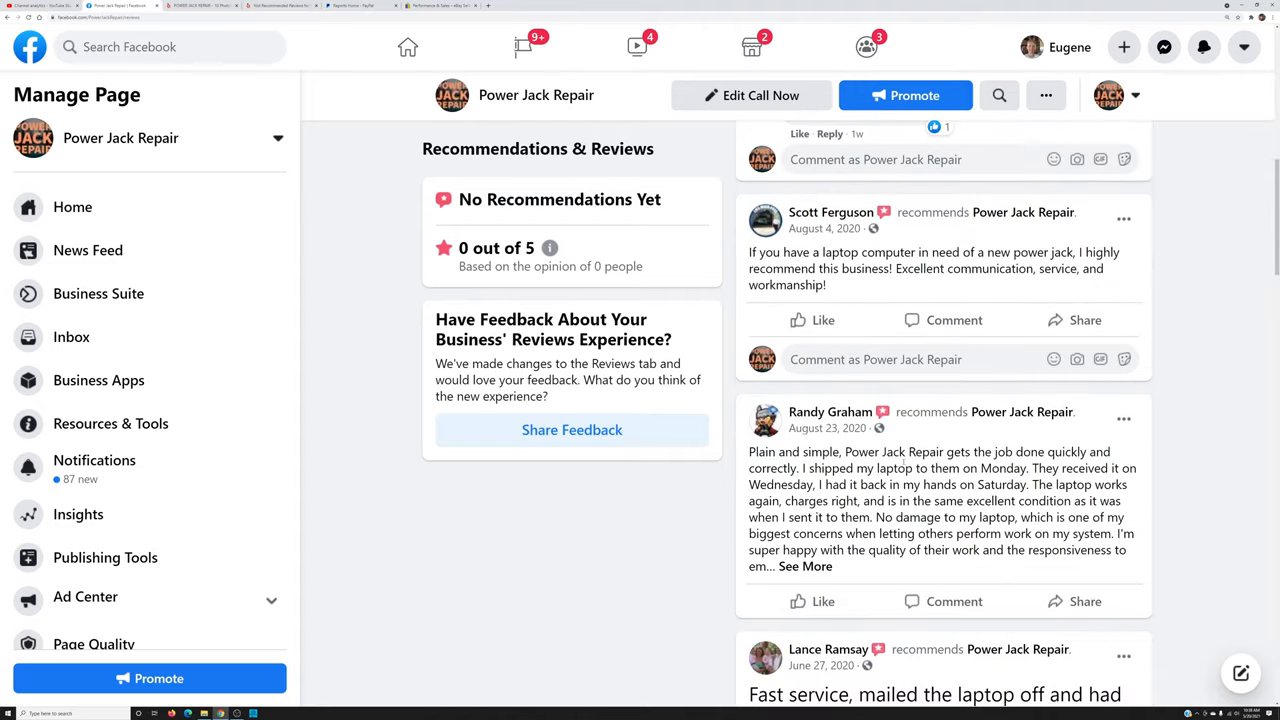
{"action": "scroll", "scroll_direction": "down", "scroll_amount": 3}
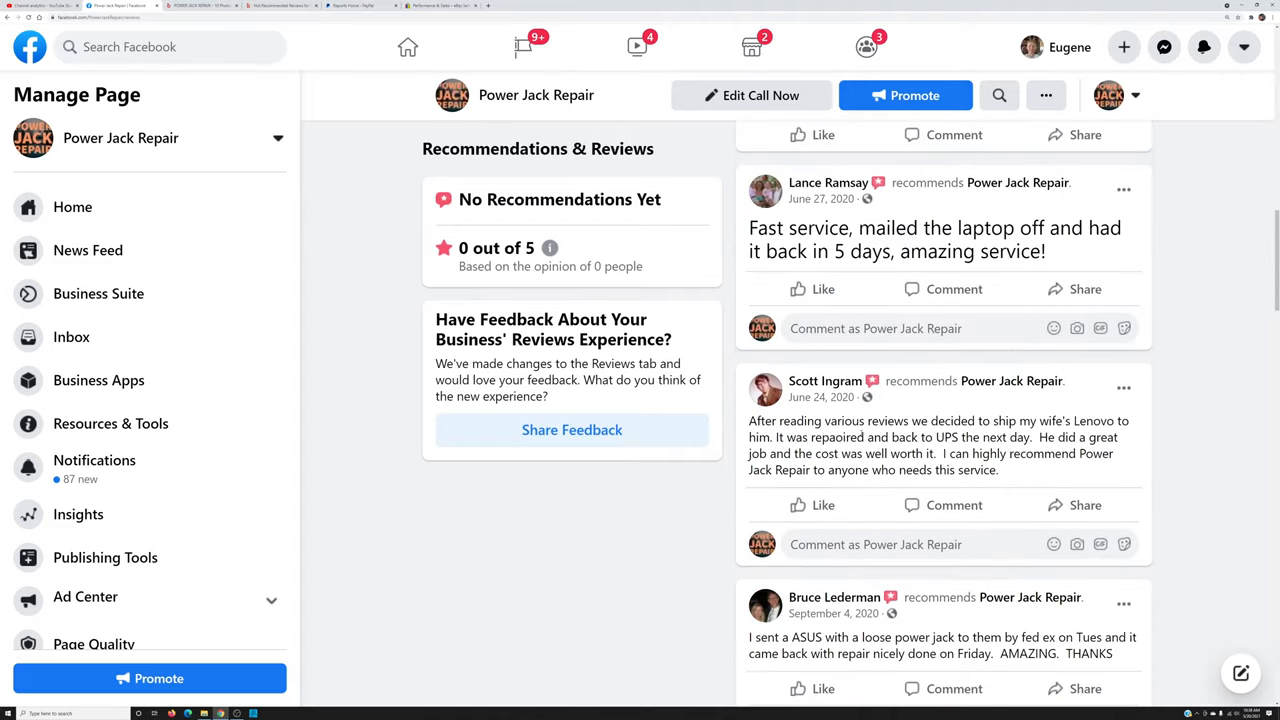
{"action": "scroll", "scroll_direction": "up", "scroll_amount": 3}
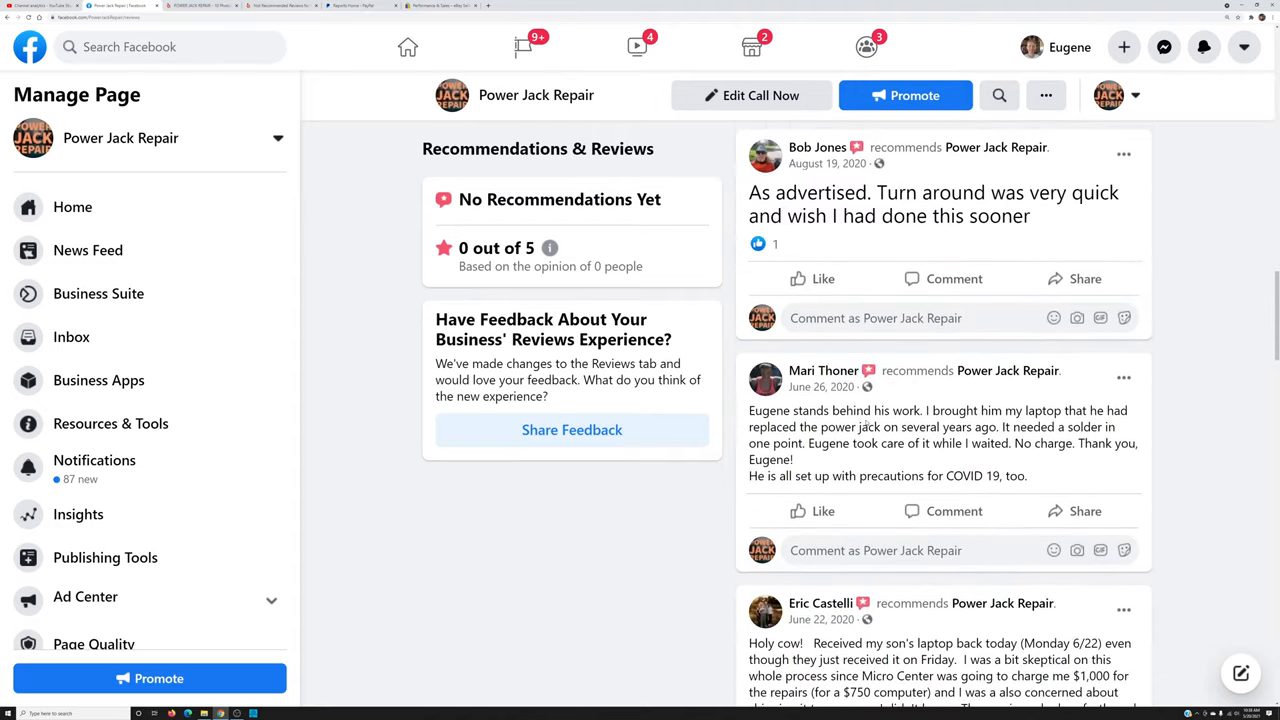
{"action": "scroll", "scroll_direction": "down", "scroll_amount": 3}
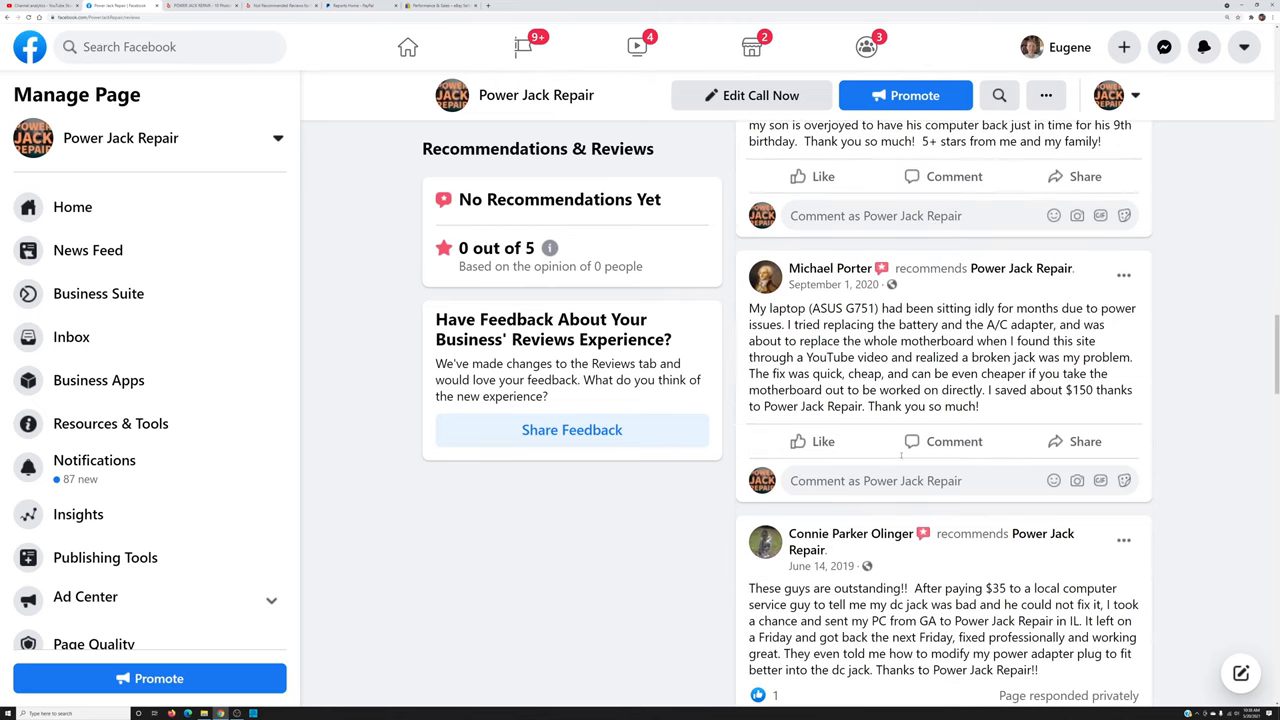
{"action": "scroll", "scroll_direction": "down", "scroll_amount": 3}
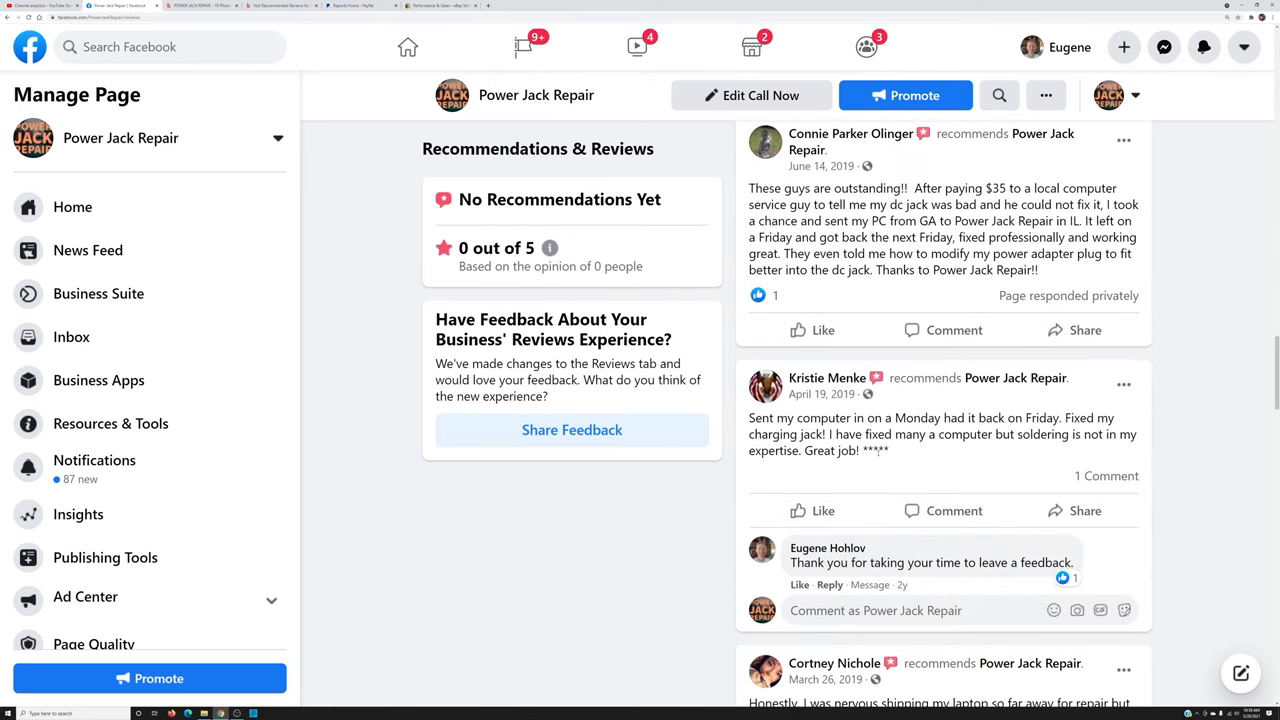
{"action": "scroll", "scroll_direction": "down", "scroll_amount": 3}
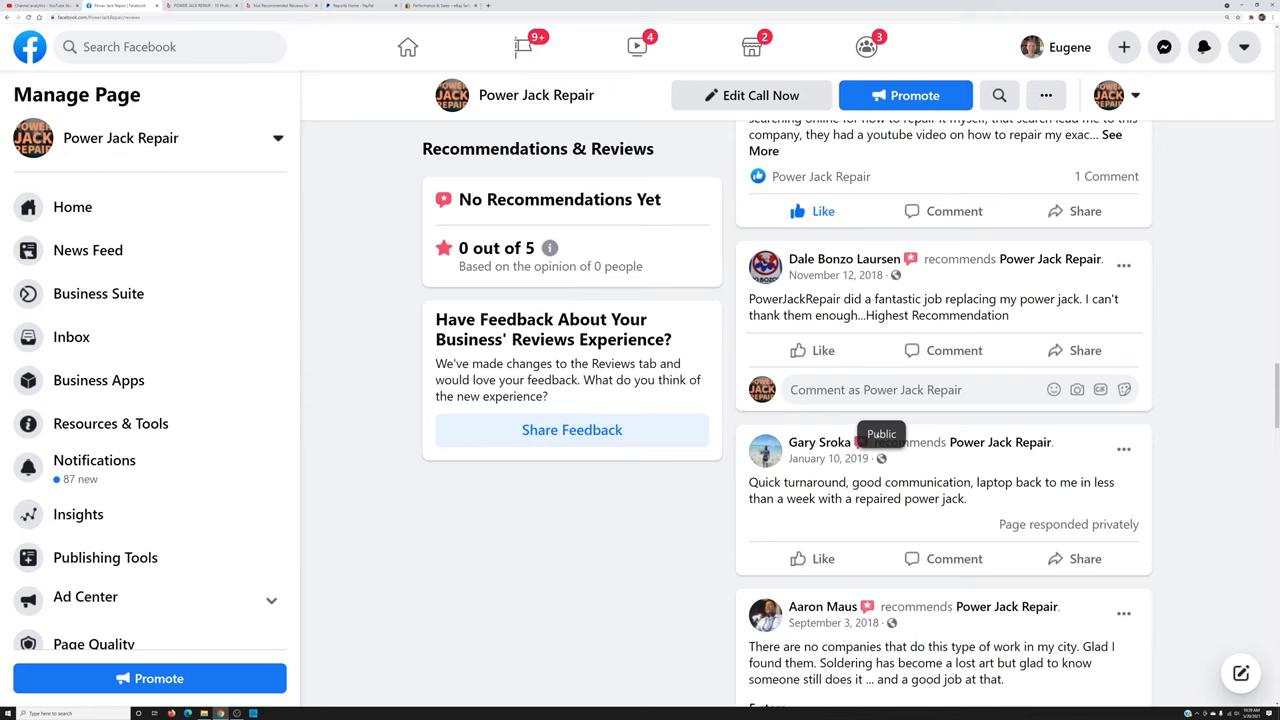
Read the remaining Facebook recommendations, then switch to the Yelp listing with 12 five-star reviews
{"action": "scroll", "scroll_direction": "down", "scroll_amount": 3}
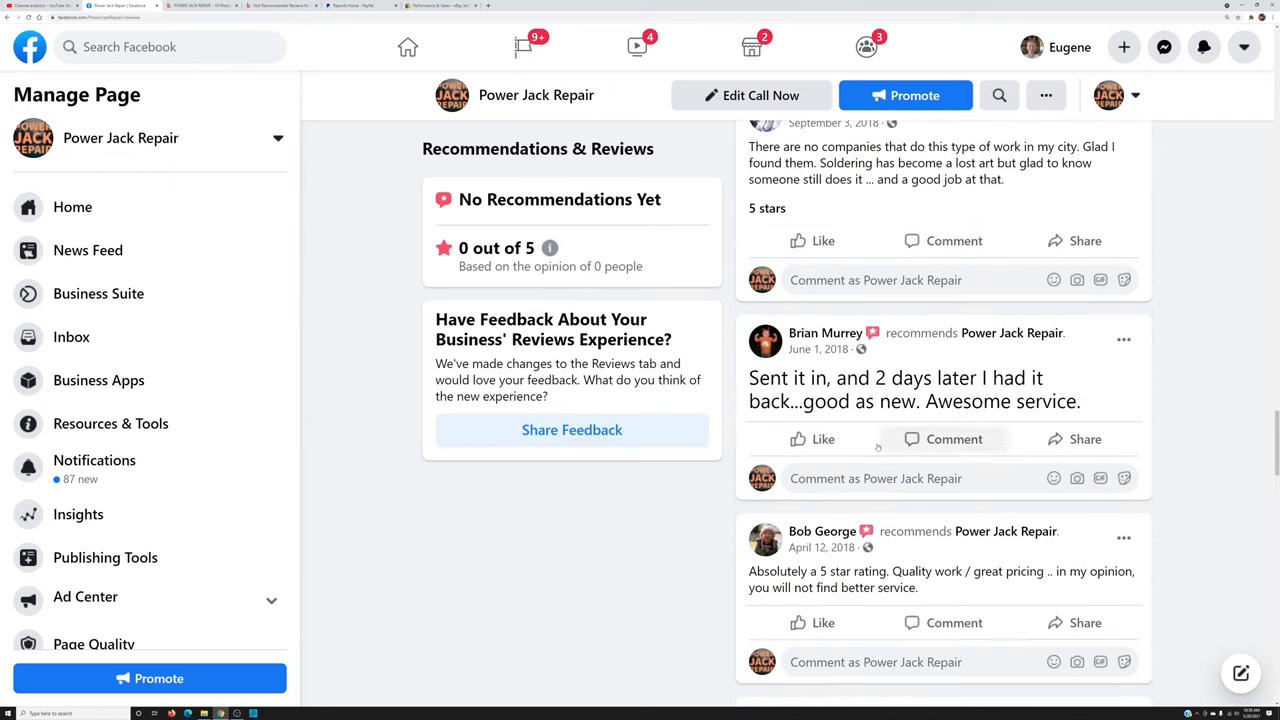
{"action": "scroll", "scroll_direction": "down", "scroll_amount": 3}
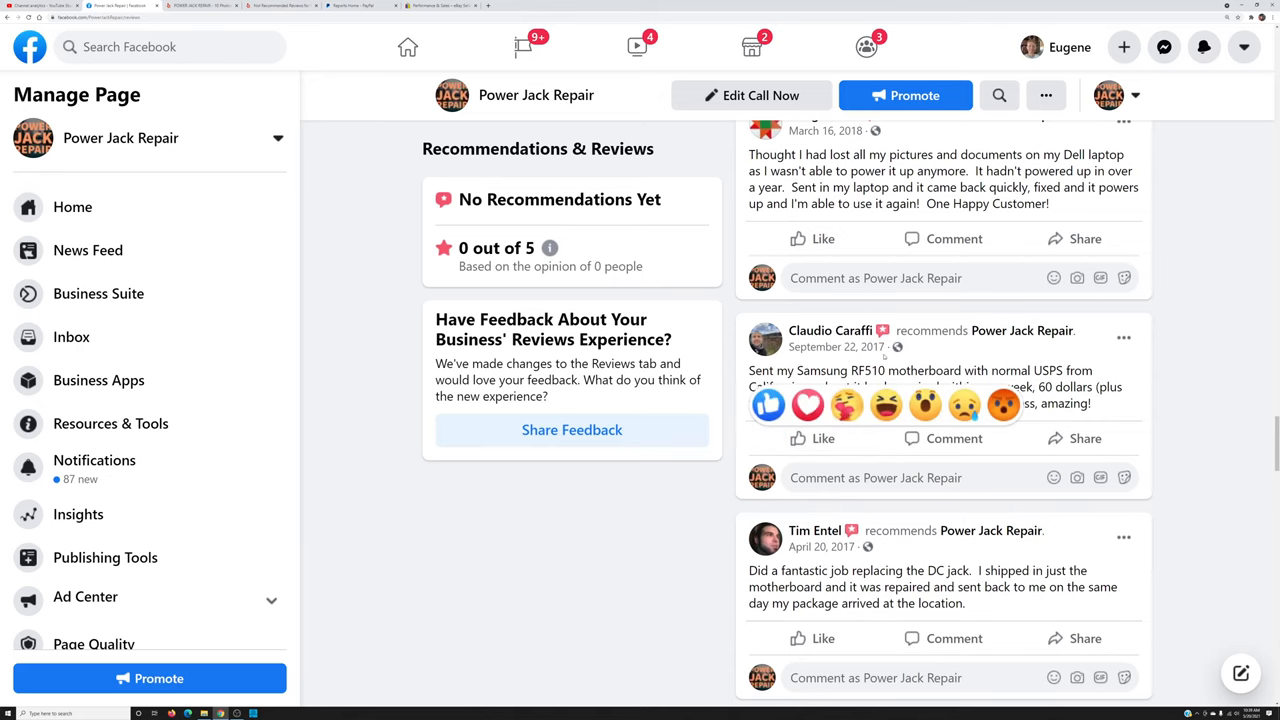
{"action": "scroll", "scroll_direction": "down", "scroll_amount": 3}
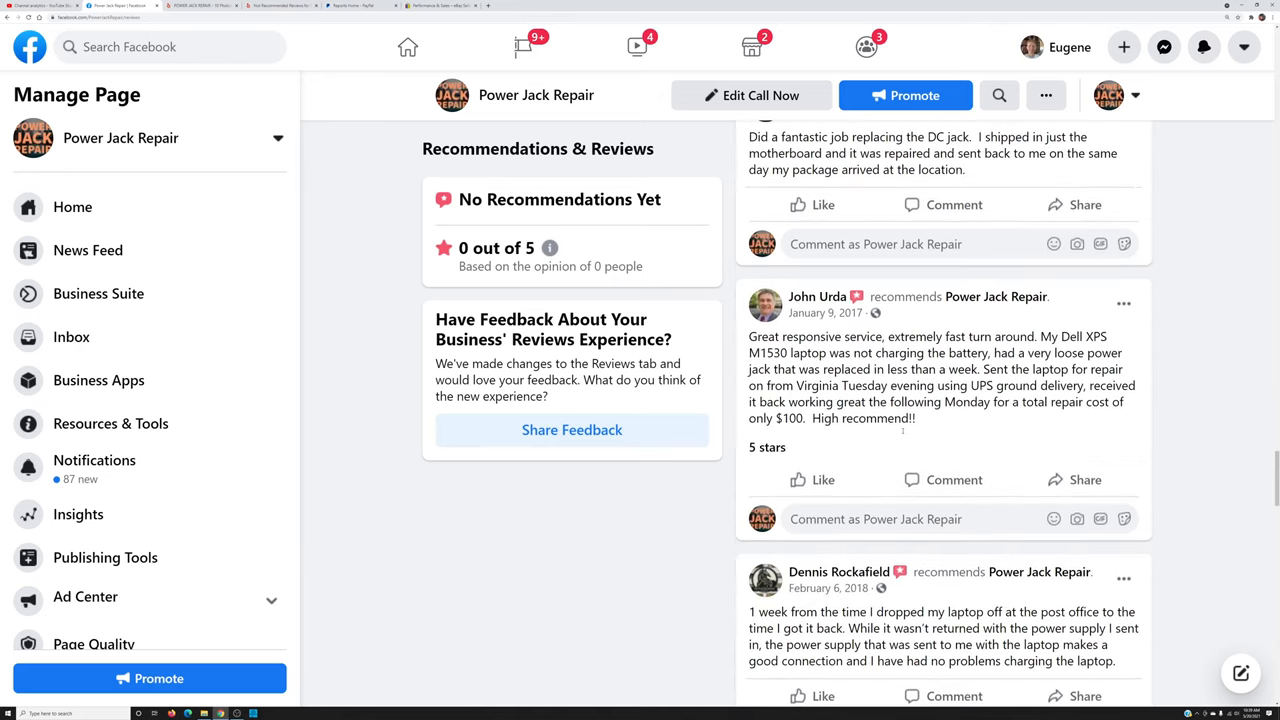
{"action": "scroll", "scroll_direction": "down", "scroll_amount": 3}
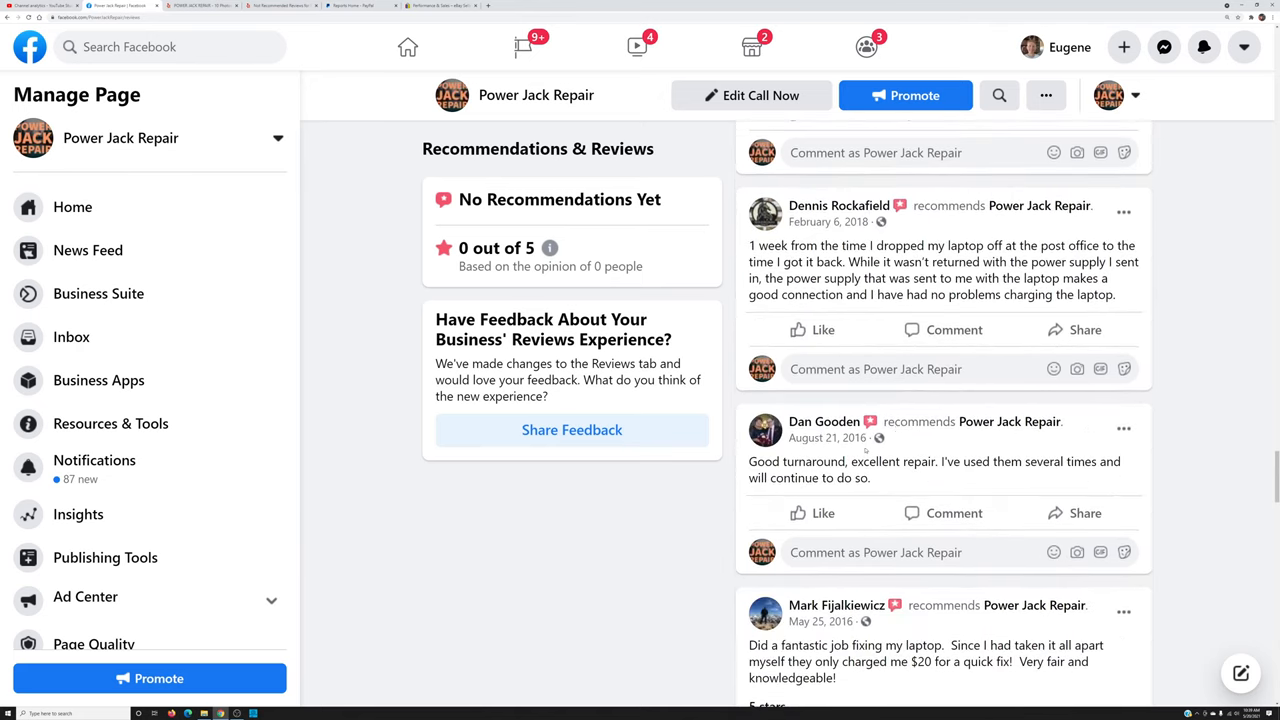
{"action": "scroll", "scroll_direction": "down", "scroll_amount": 3}
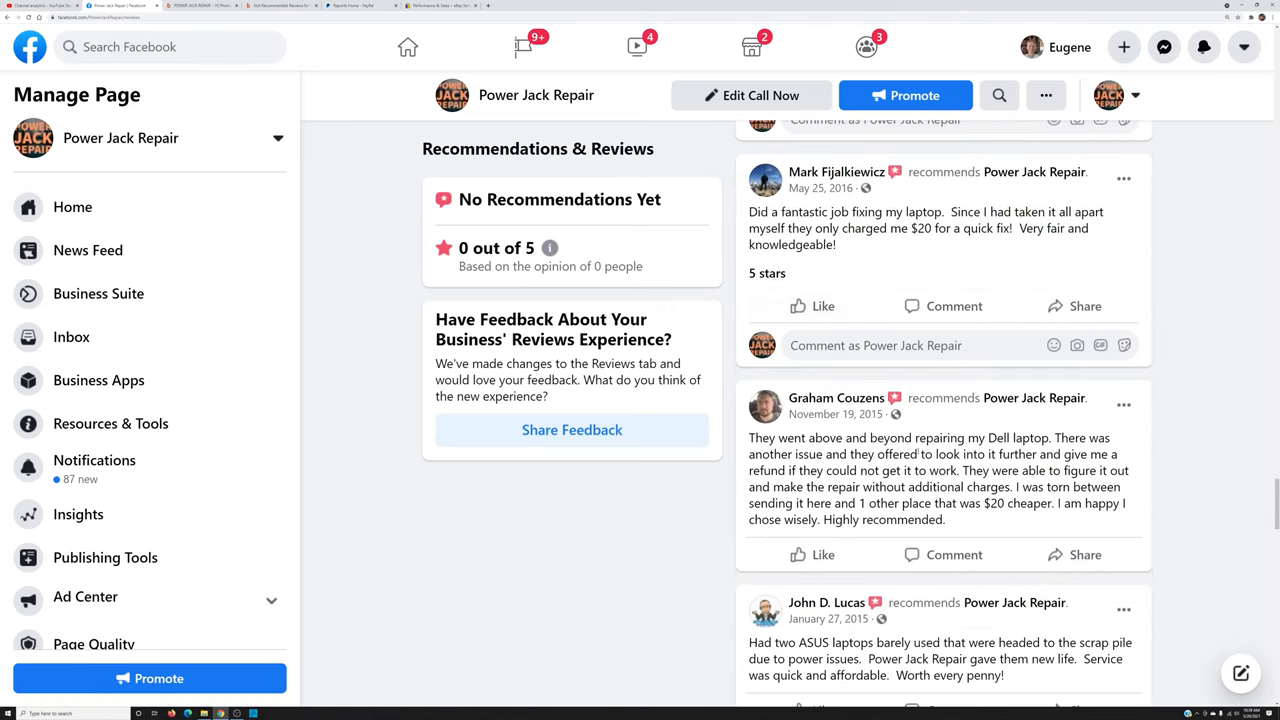
{"action": "scroll", "scroll_direction": "down", "scroll_amount": 3}
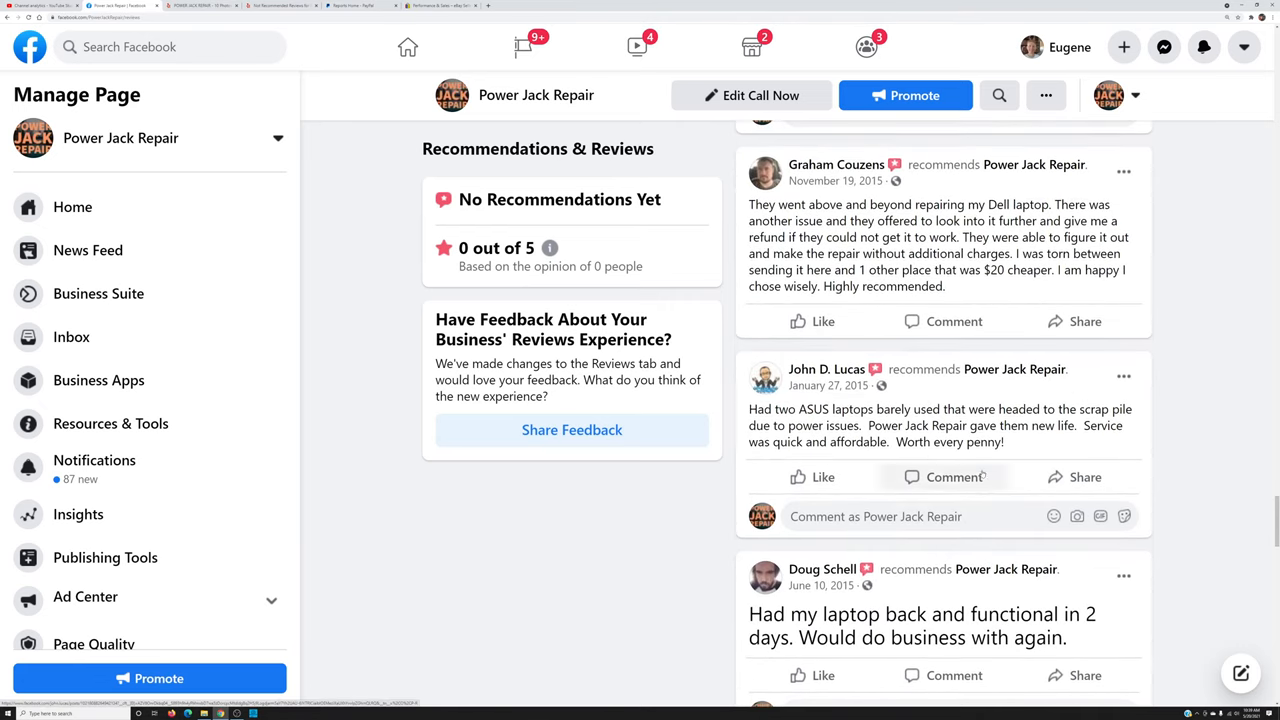
{"action": "scroll", "scroll_direction": "down", "scroll_amount": 3}
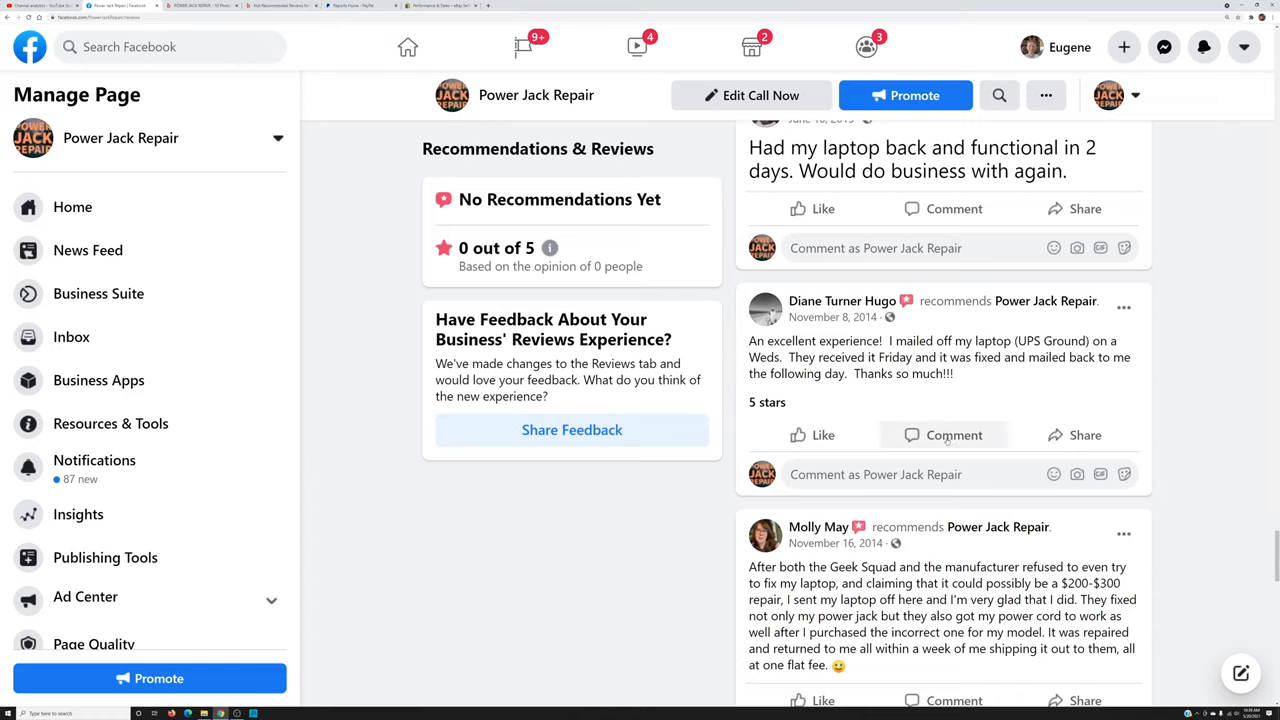
{"action": "left_click", "coordinate": [200, 6]}
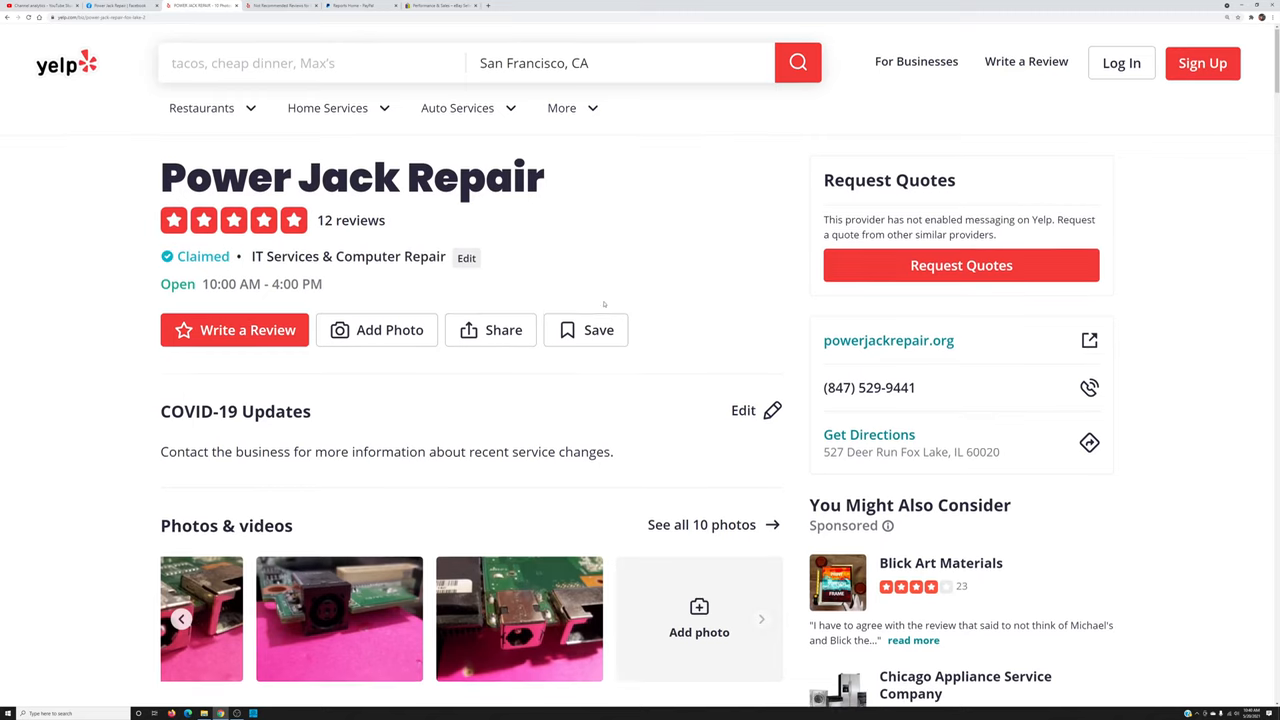
Scroll down through all of Power Jack Repair's recommended Yelp reviews
{"action": "scroll", "scroll_direction": "down", "scroll_amount": 3}
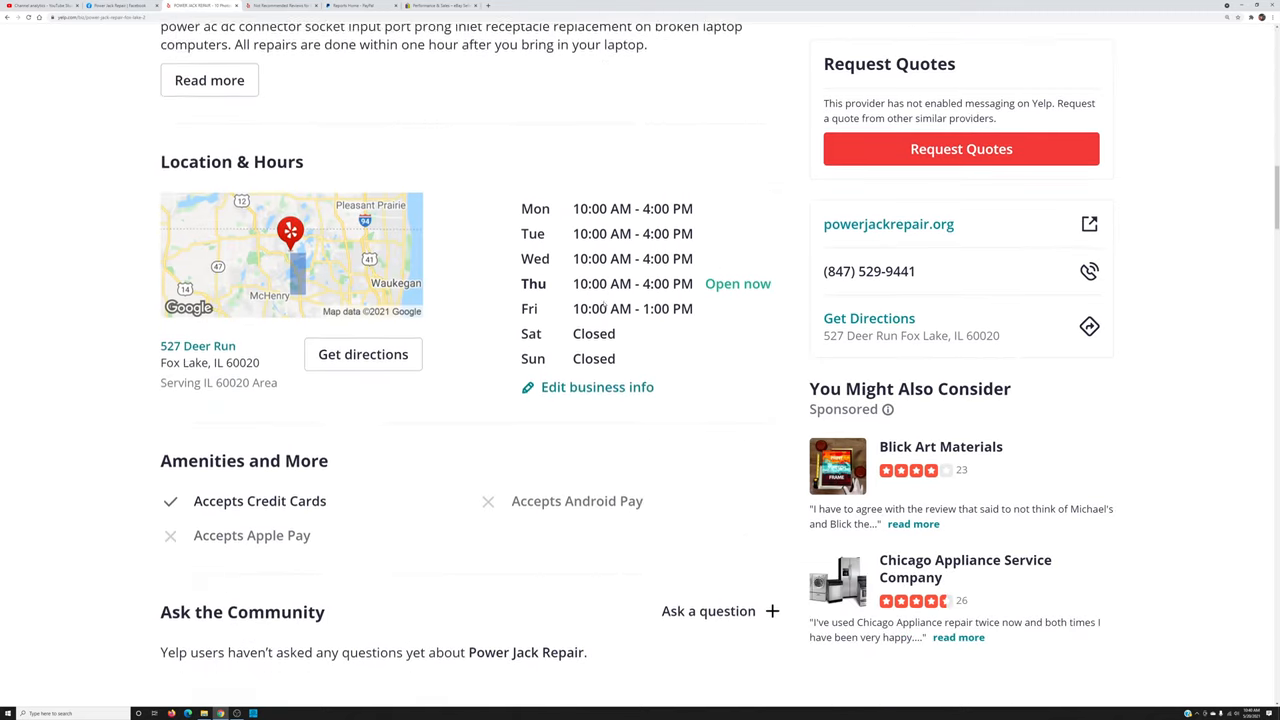
{"action": "scroll", "scroll_direction": "down", "scroll_amount": 3}
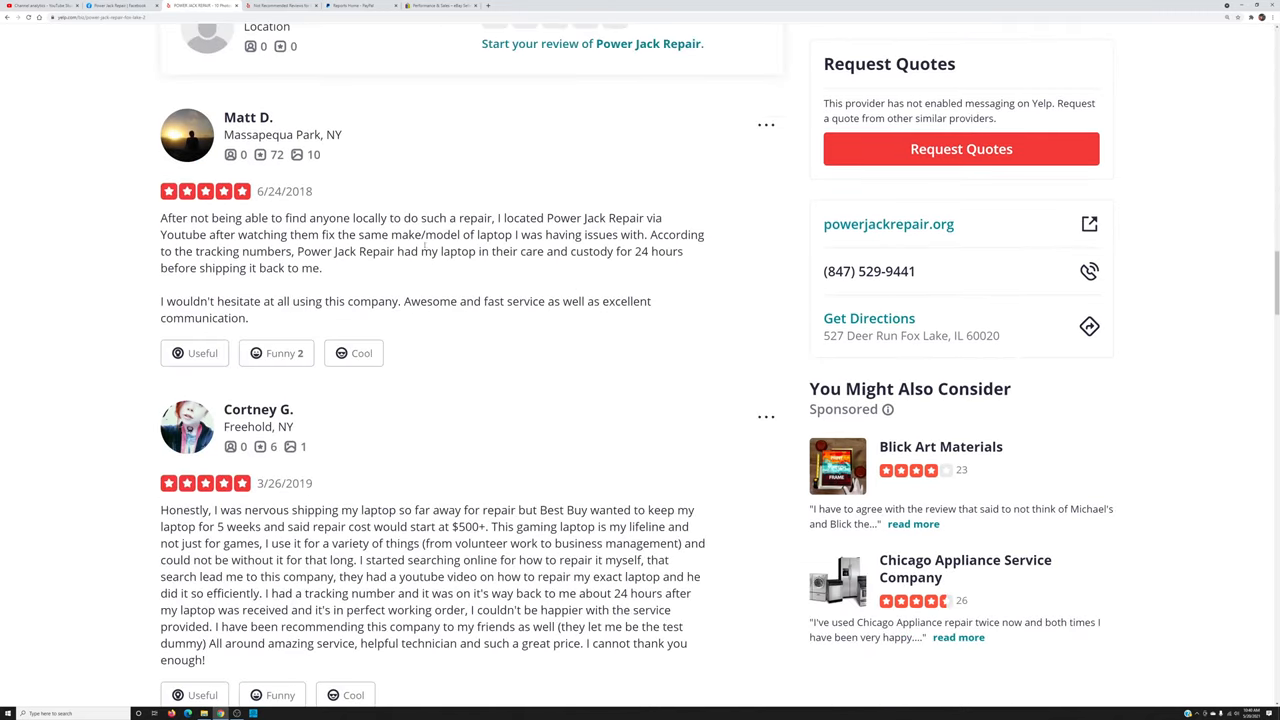
{"action": "scroll", "scroll_direction": "down", "scroll_amount": 3}
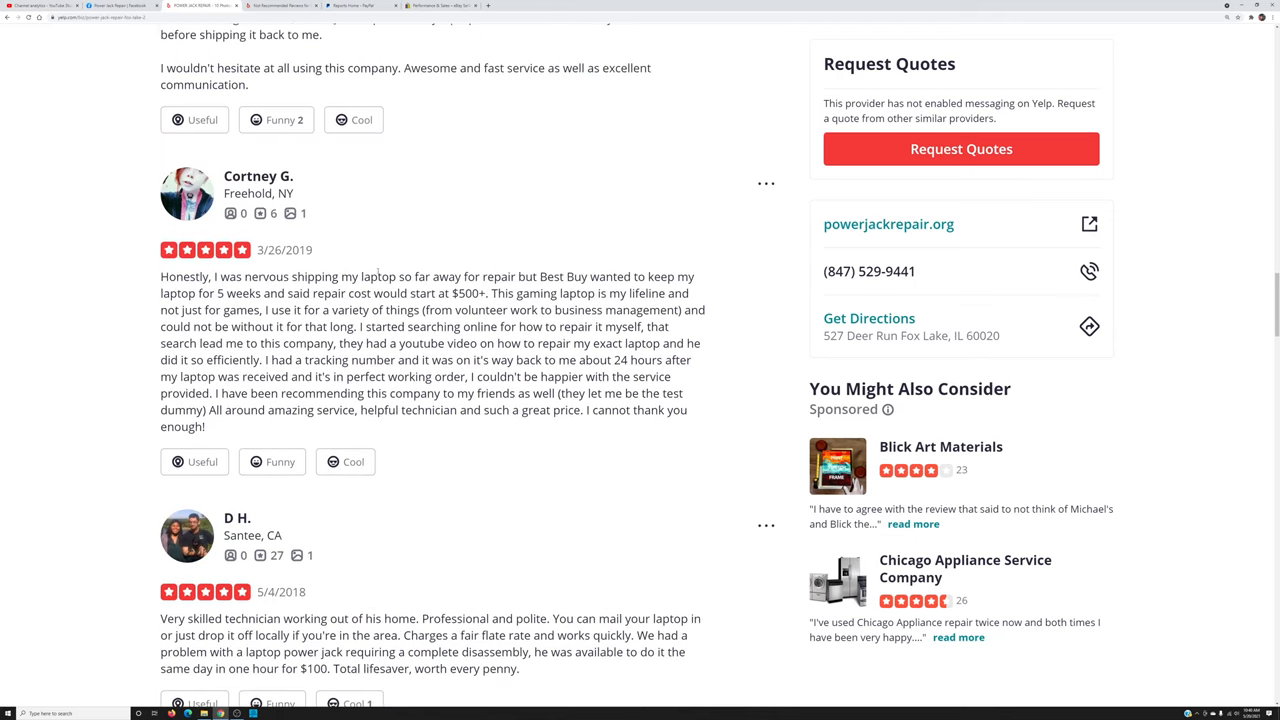
{"action": "scroll", "scroll_direction": "down", "scroll_amount": 3}
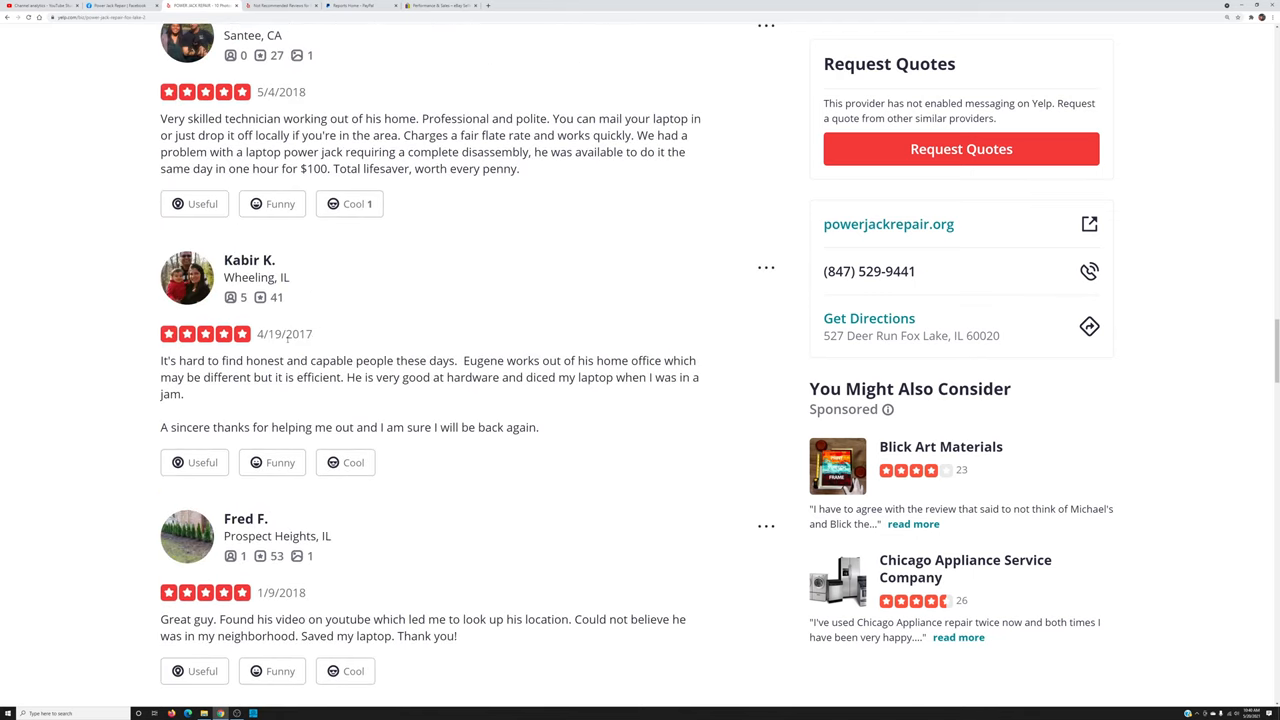
{"action": "scroll", "scroll_direction": "down", "scroll_amount": 3}
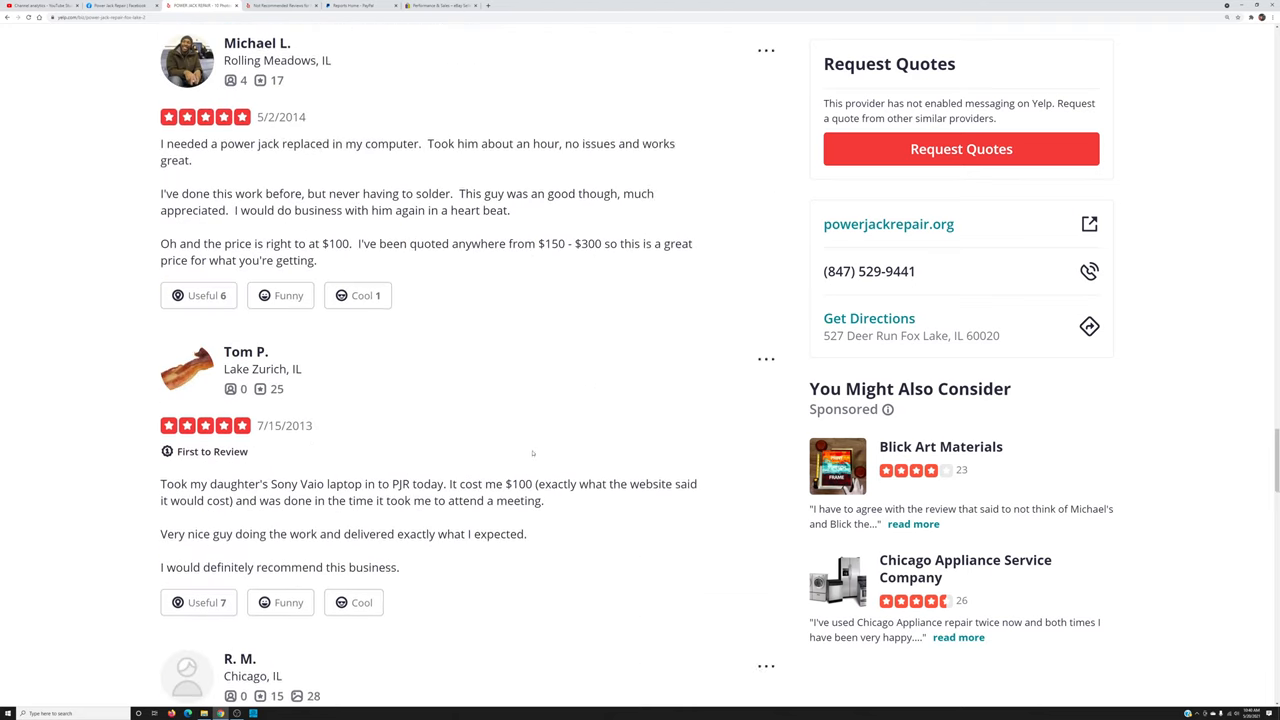
{"action": "scroll", "scroll_direction": "down", "scroll_amount": 3}
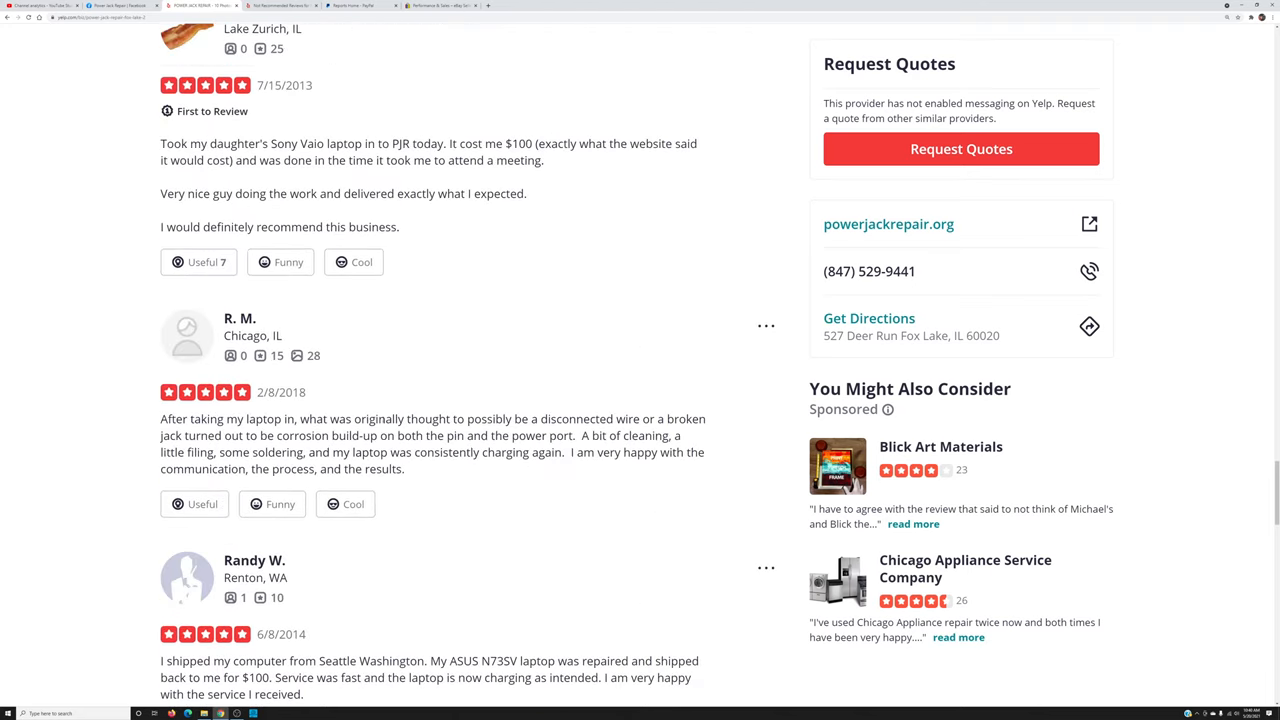
{"action": "scroll", "scroll_direction": "down", "scroll_amount": 3}
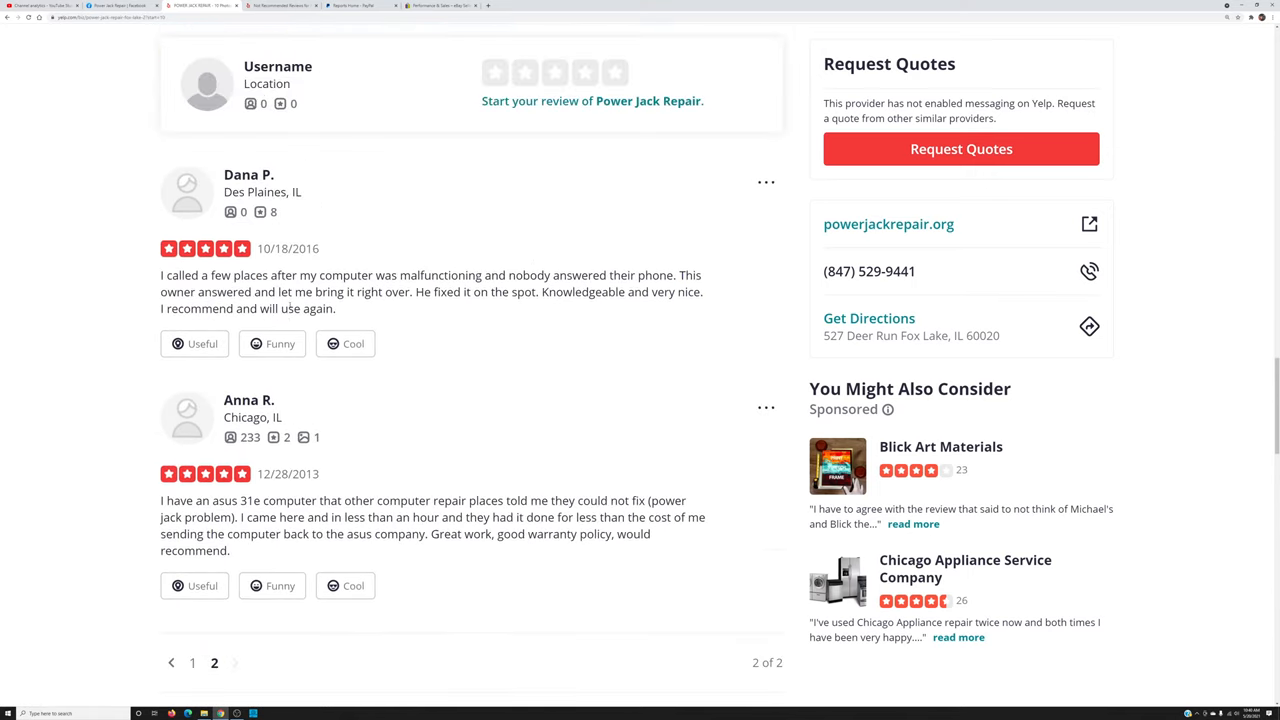
{"action": "scroll", "scroll_direction": "down", "scroll_amount": 3}
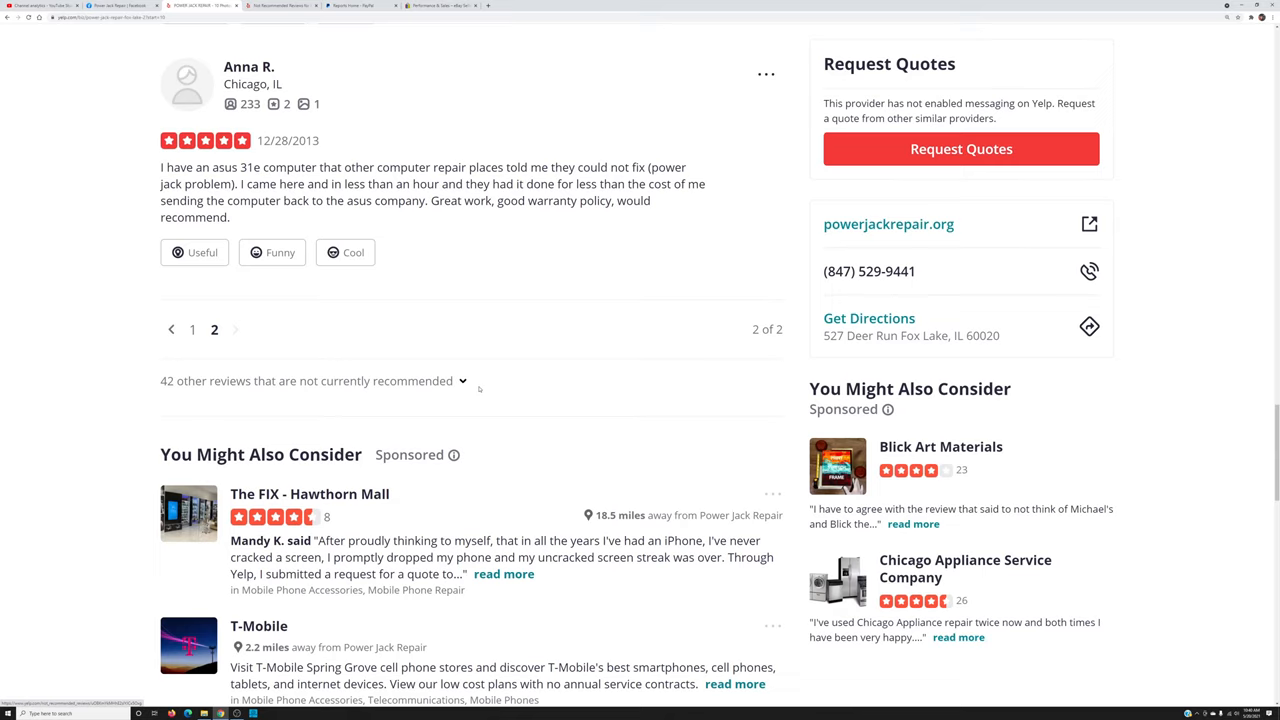
Scroll back up to the Yelp listing's header
{"action": "scroll", "scroll_direction": "up", "scroll_amount": 3}
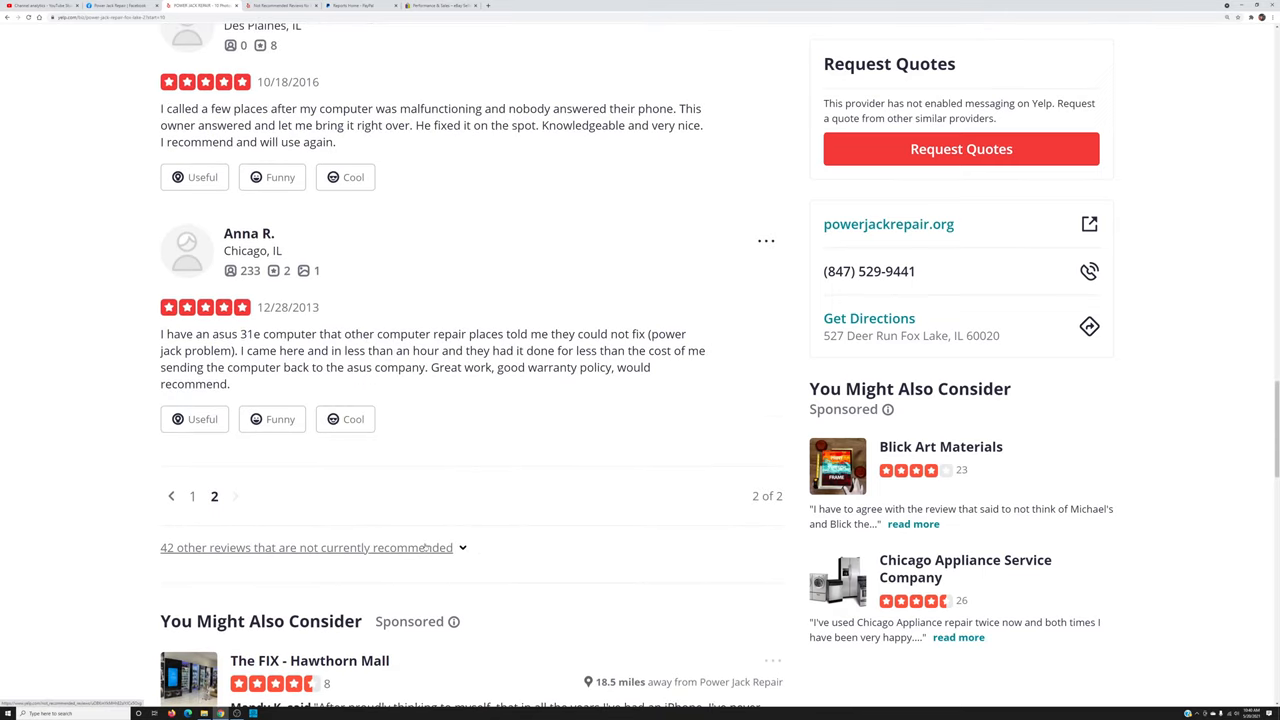
{"action": "scroll", "scroll_direction": "up", "scroll_amount": 3}
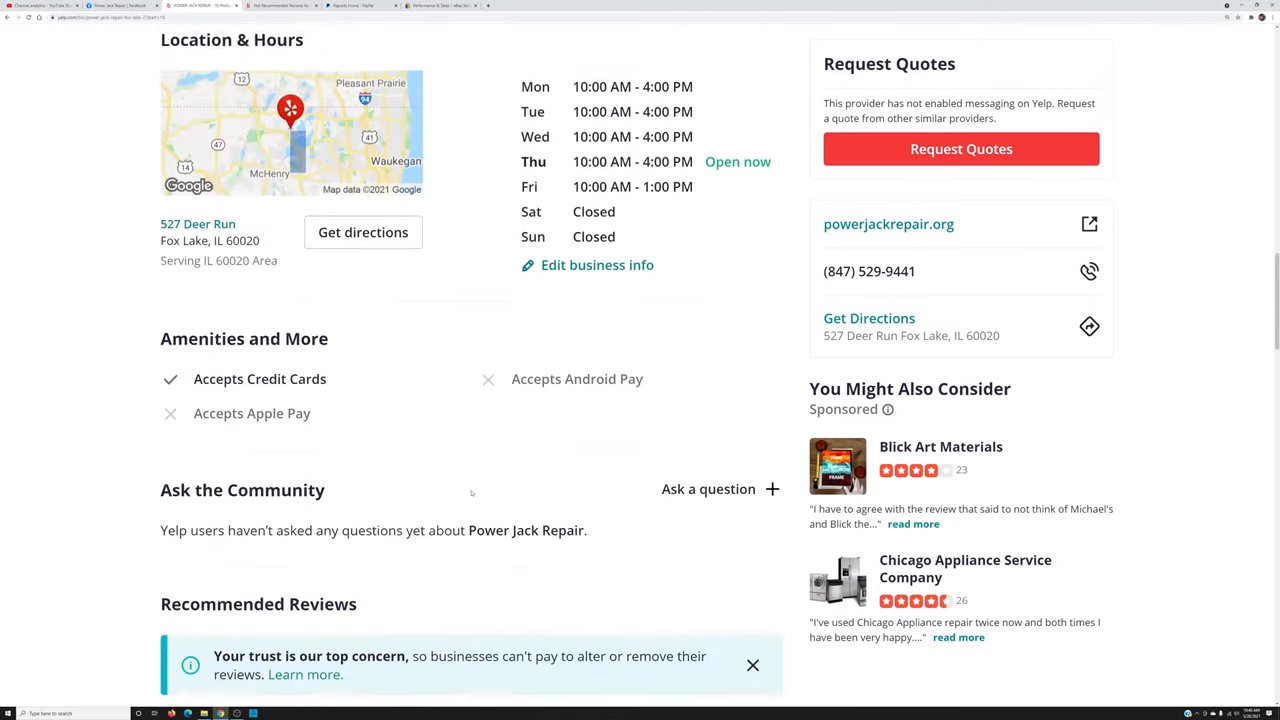
{"action": "scroll", "scroll_direction": "up", "scroll_amount": 3}
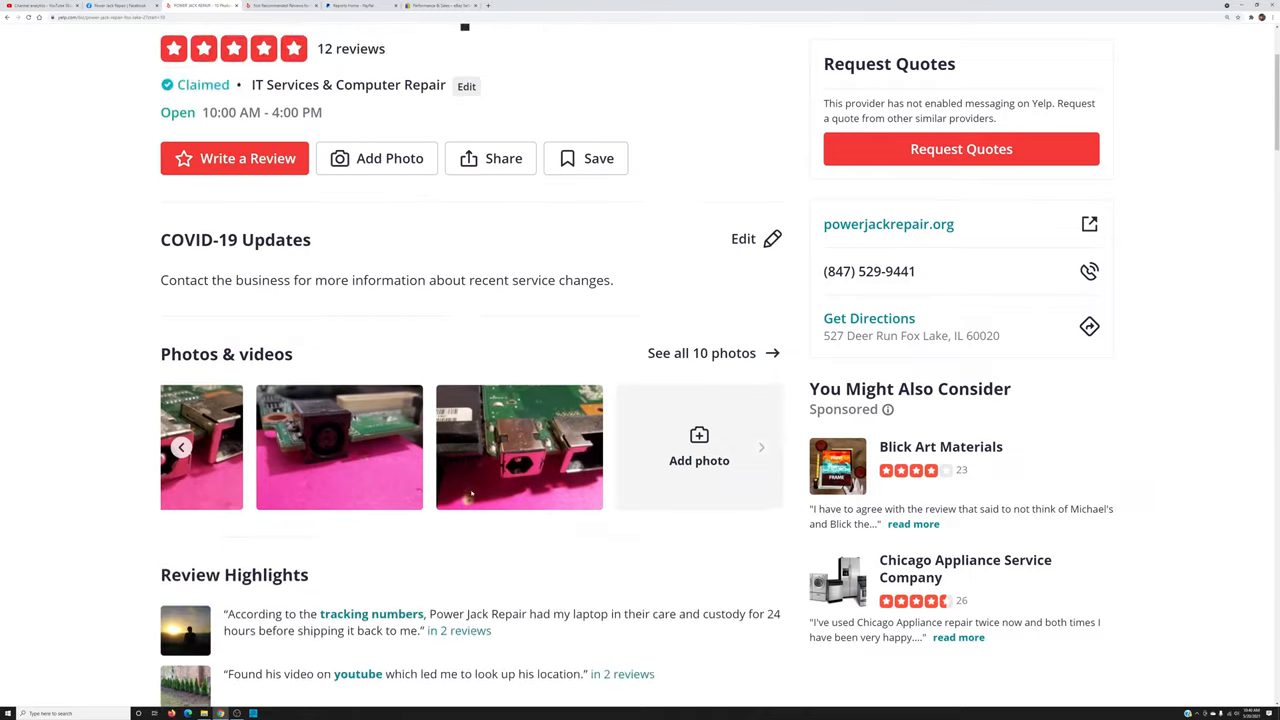
{"action": "scroll", "scroll_direction": "up", "scroll_amount": 3}
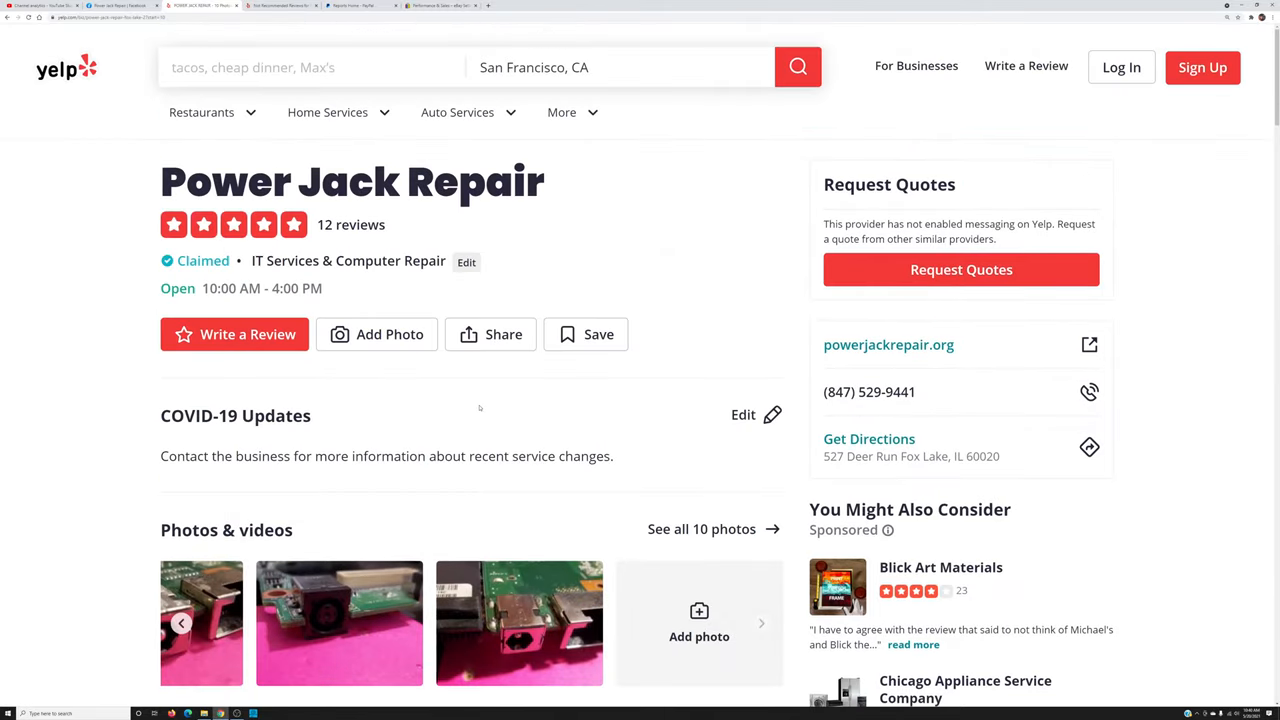
{"action": "mouse_move", "coordinate": [284, 6]}
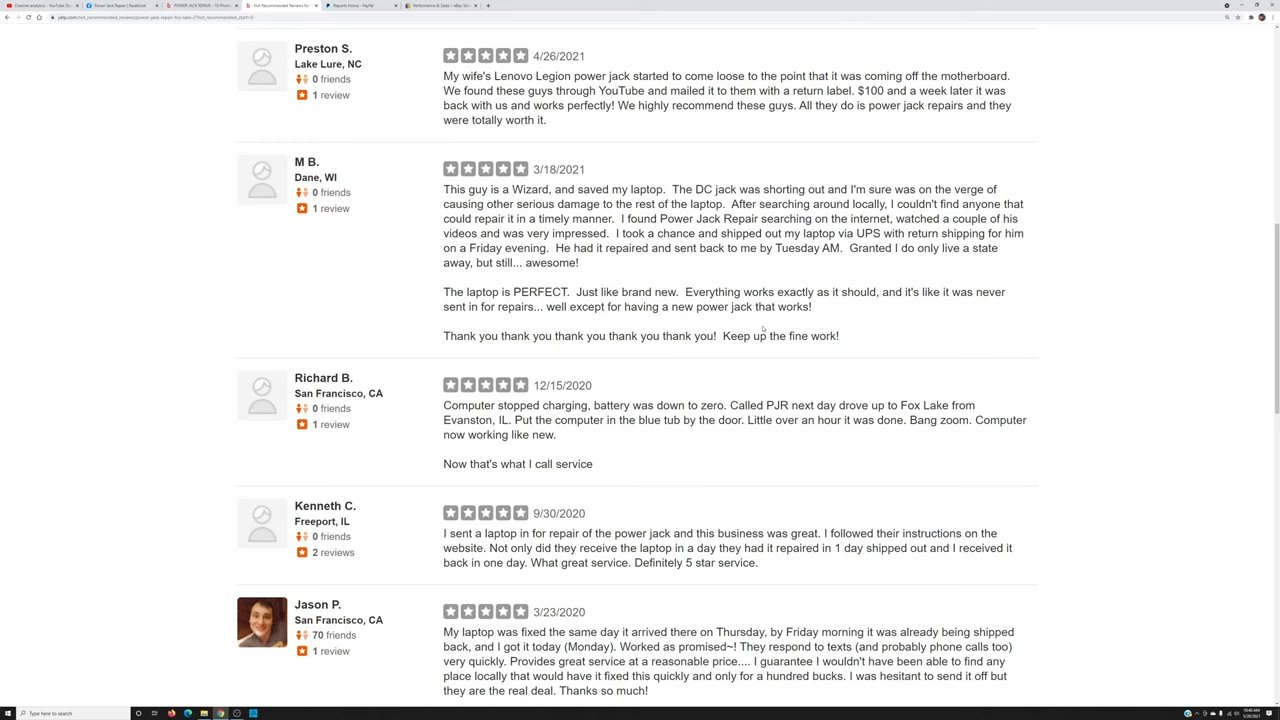
Scroll through the not-currently-recommended Yelp reviews toward page 3 of 5
{"action": "scroll", "scroll_direction": "down", "scroll_amount": 3}
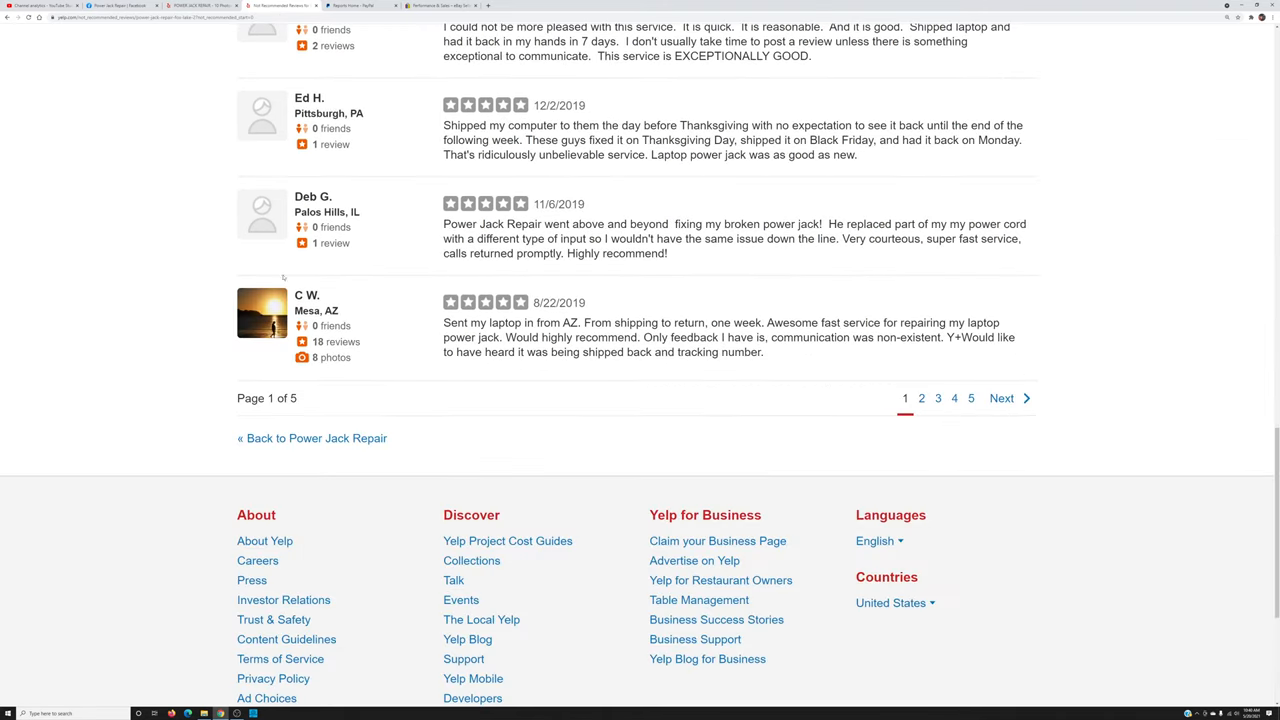
{"action": "mouse_move", "coordinate": [698, 408]}
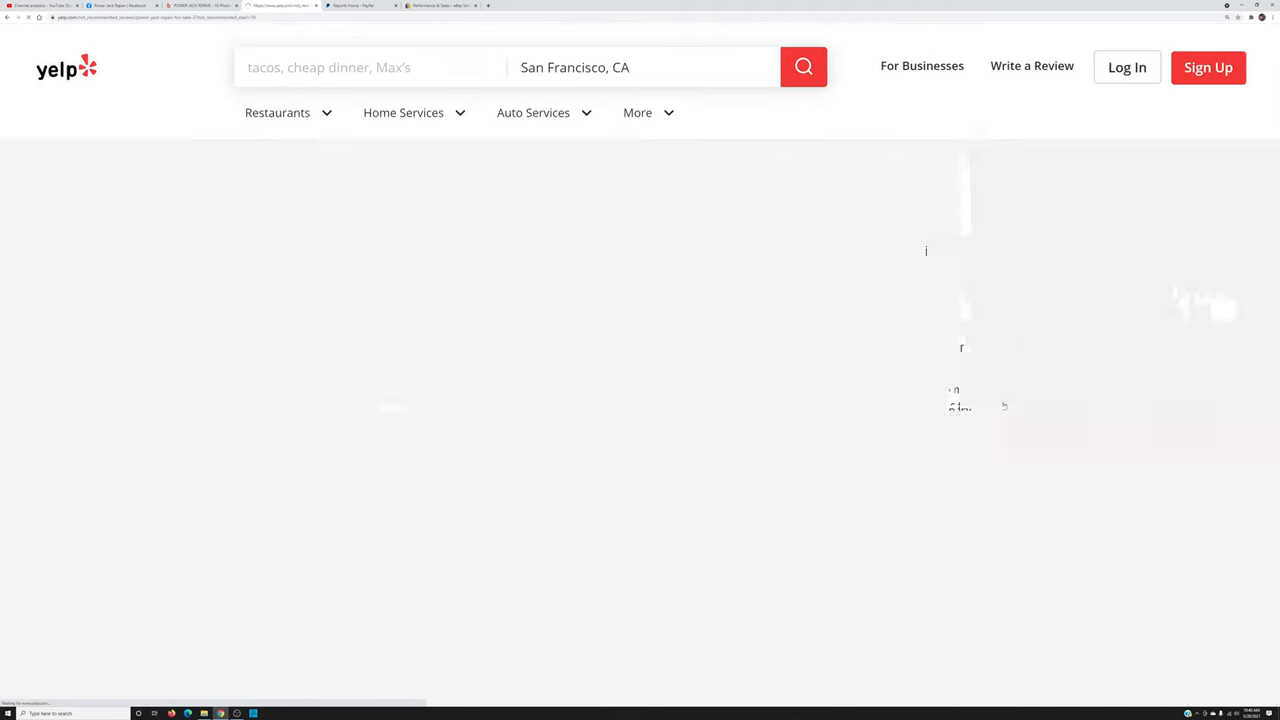
{"action": "scroll", "scroll_direction": "down", "scroll_amount": 3}
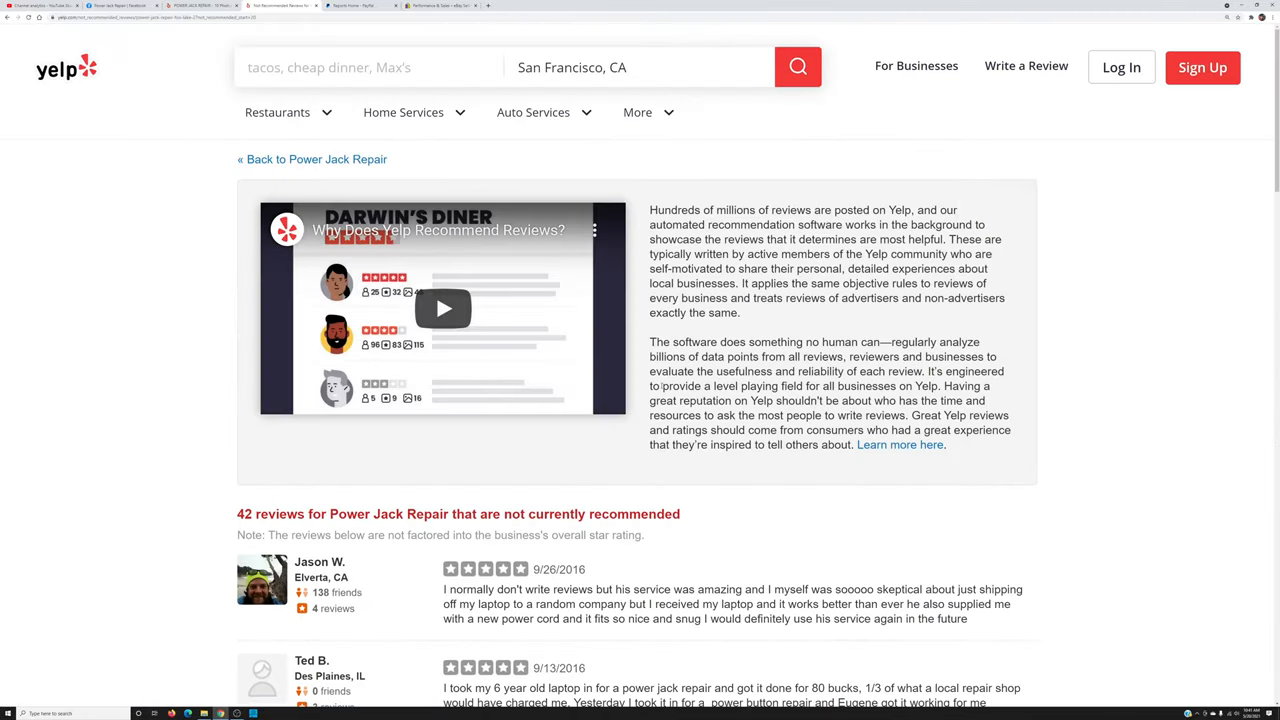
{"action": "scroll", "scroll_direction": "down", "scroll_amount": 3}
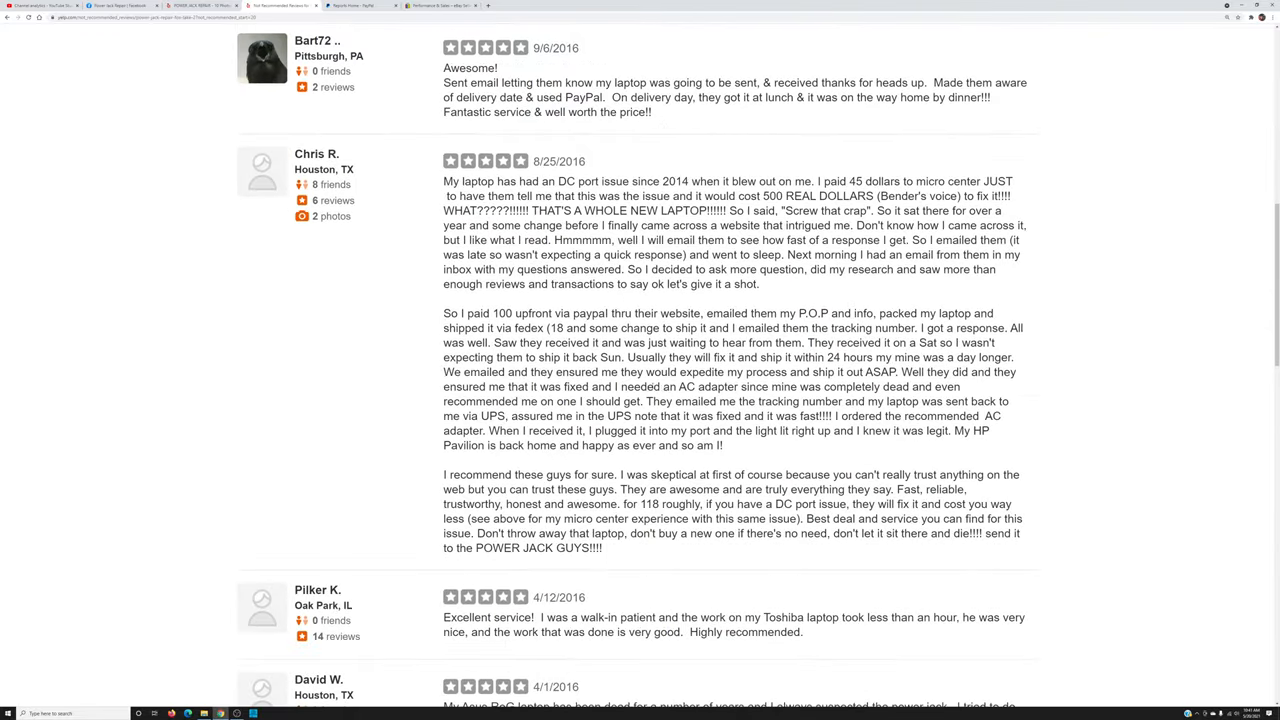
{"action": "scroll", "scroll_direction": "down", "scroll_amount": 3}
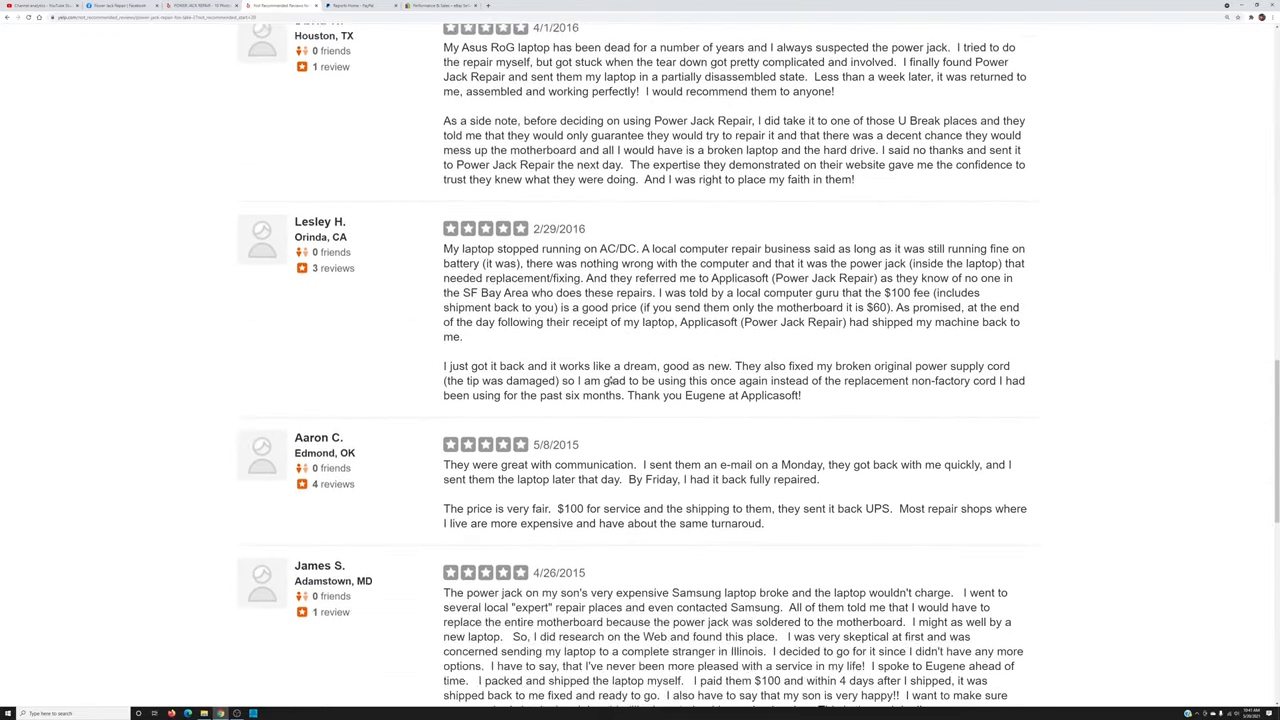
{"action": "scroll", "scroll_direction": "down", "scroll_amount": 3}
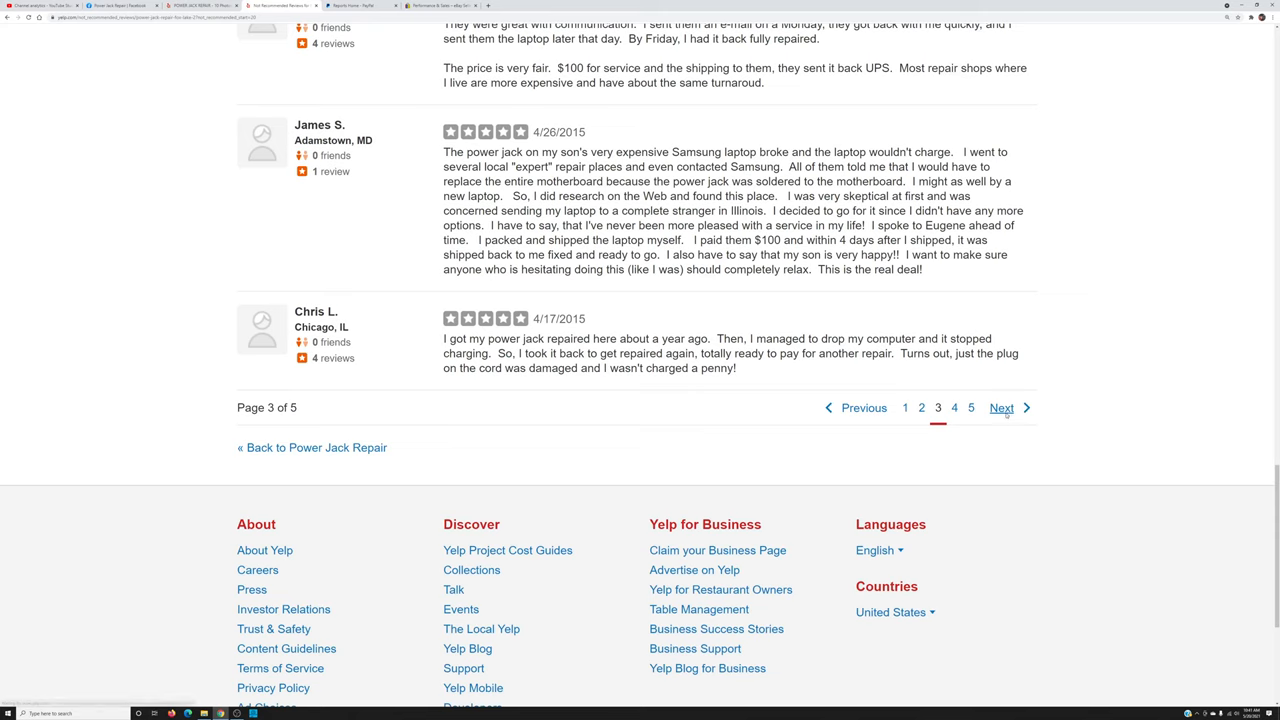